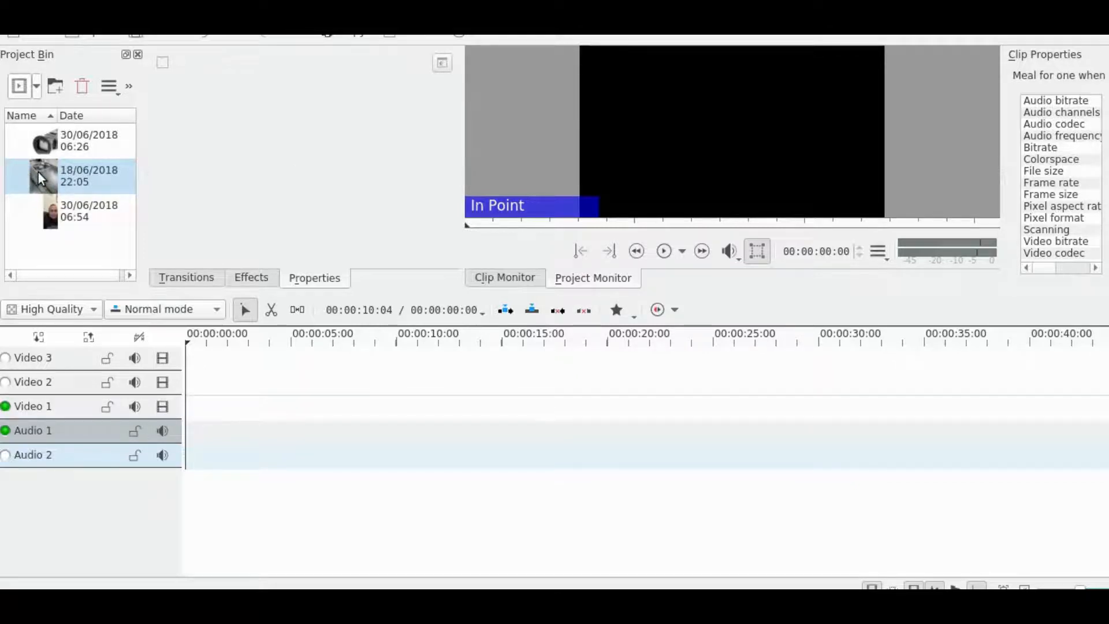
# Step: Place the kitchen clip from the Project Bin at 00:00:00:00 on Video 1
pyautogui.moveTo(50, 176); pyautogui.dragTo(254, 418)
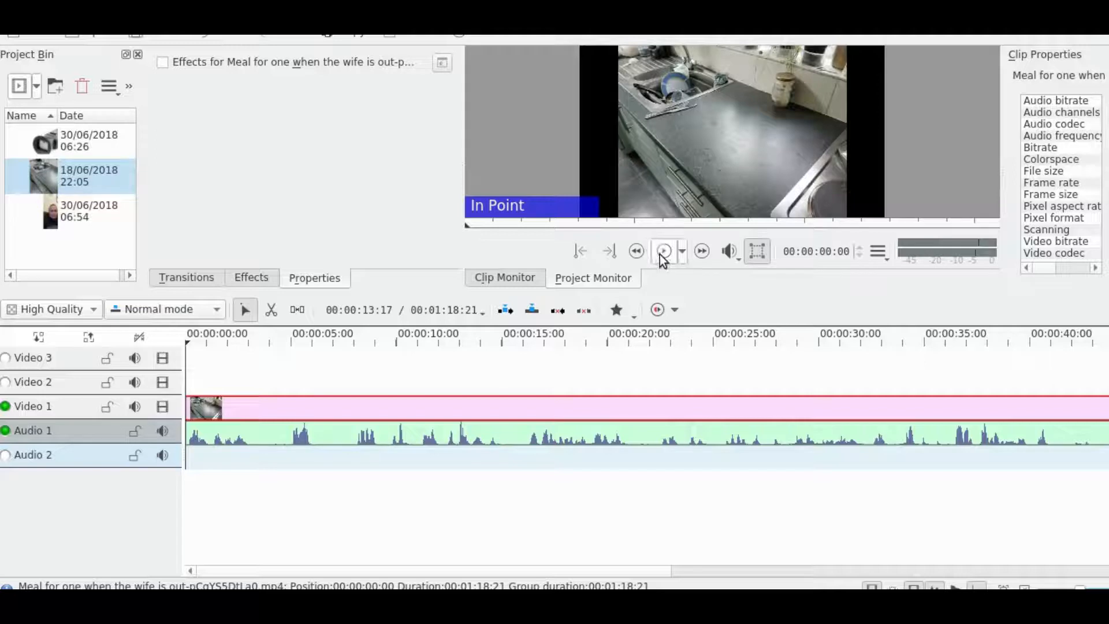
pyautogui.click(664, 250)
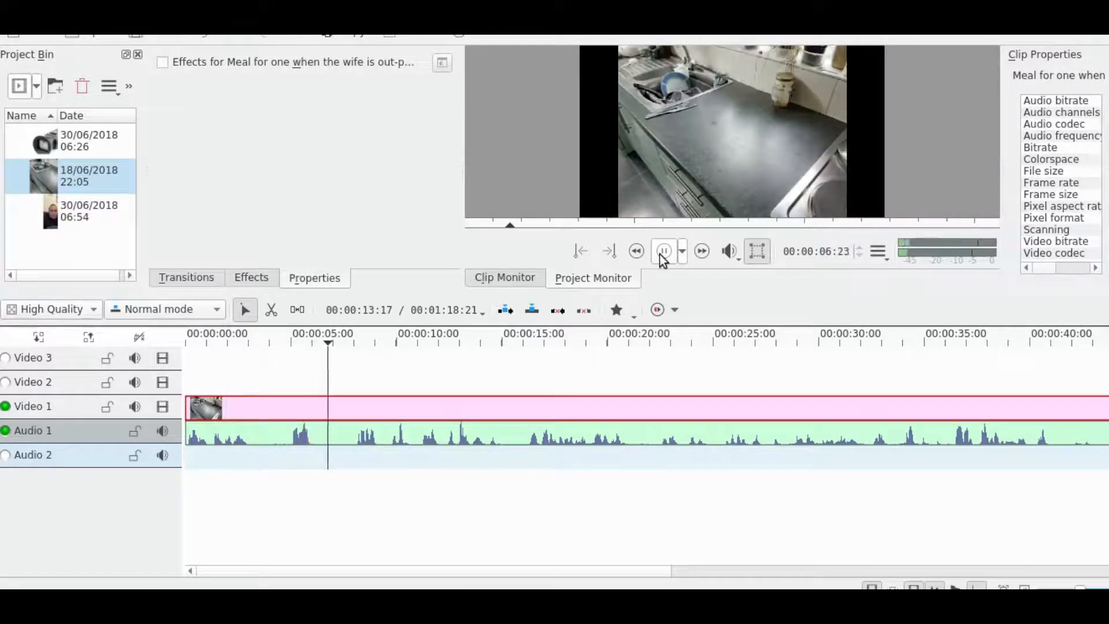
pyautogui.click(664, 250)
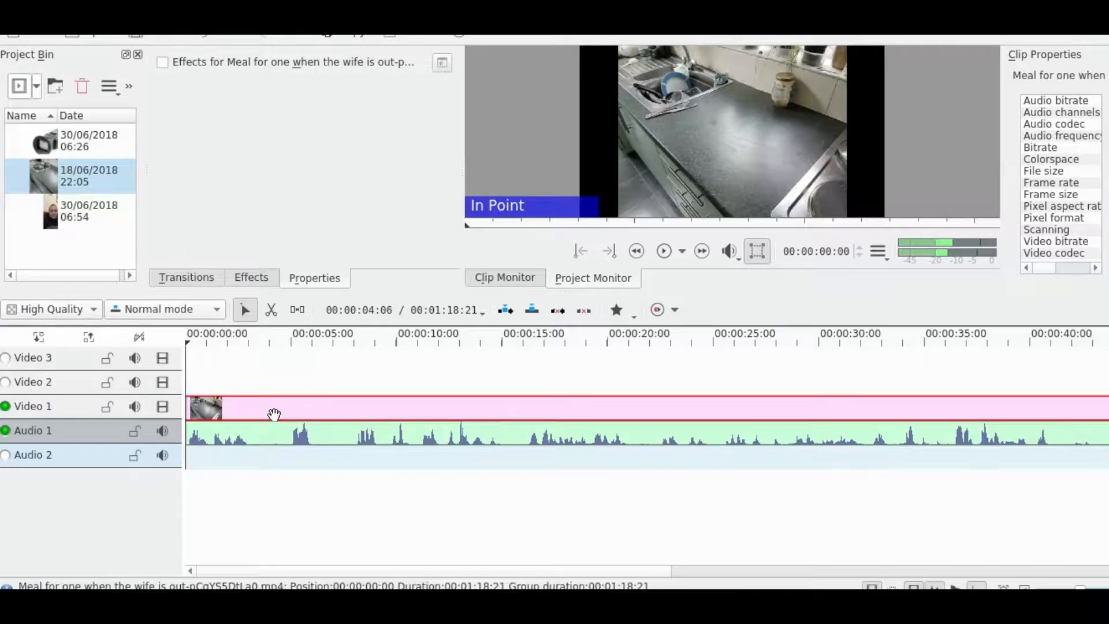
# Step: Ungroup the kitchen clip's video and audio via its timeline context menu
pyautogui.rightClick(275, 414)
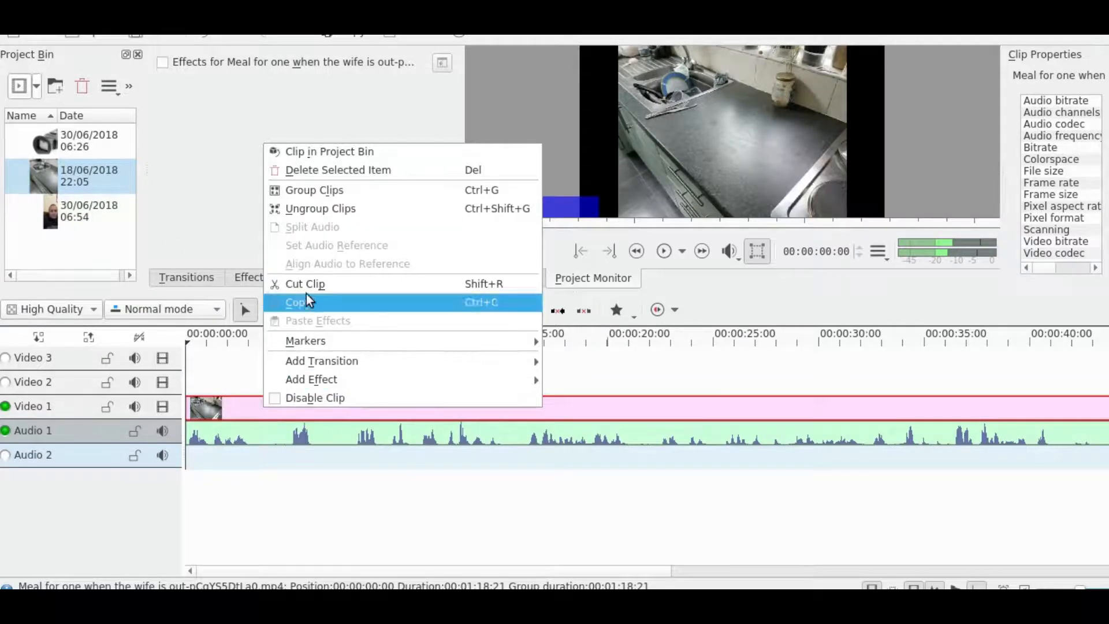
pyautogui.moveTo(314, 233)
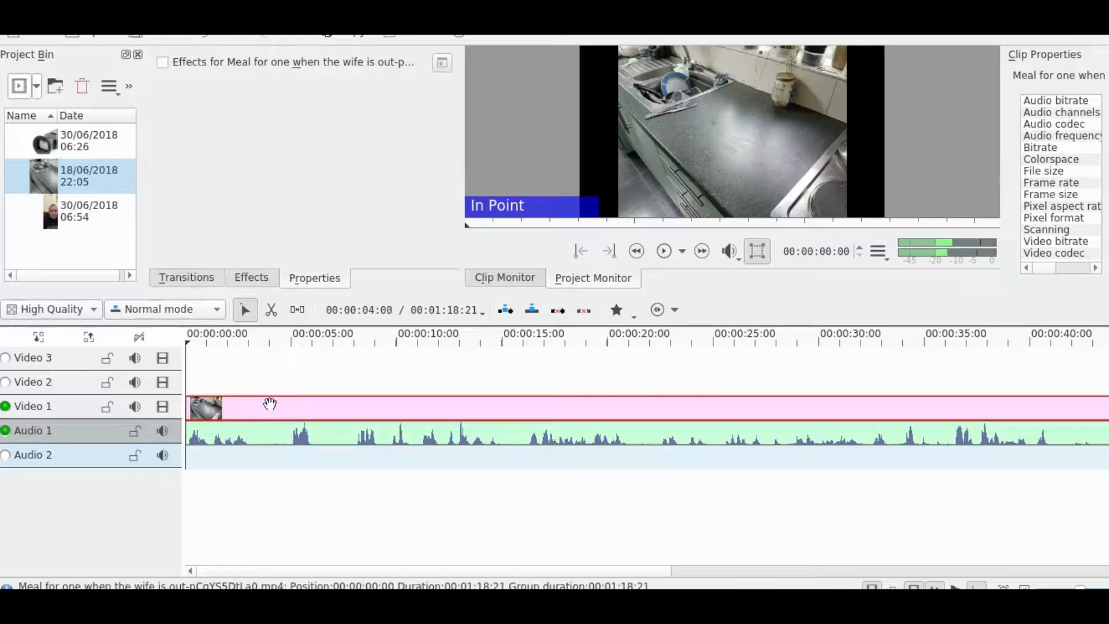
pyautogui.rightClick(271, 403)
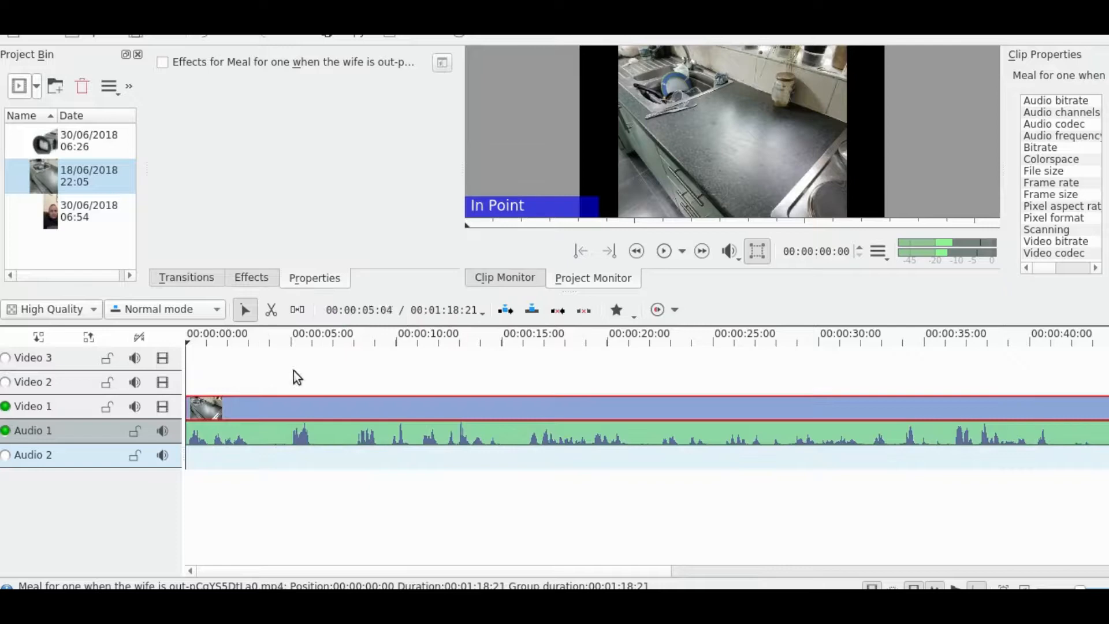
pyautogui.rightClick(205, 406)
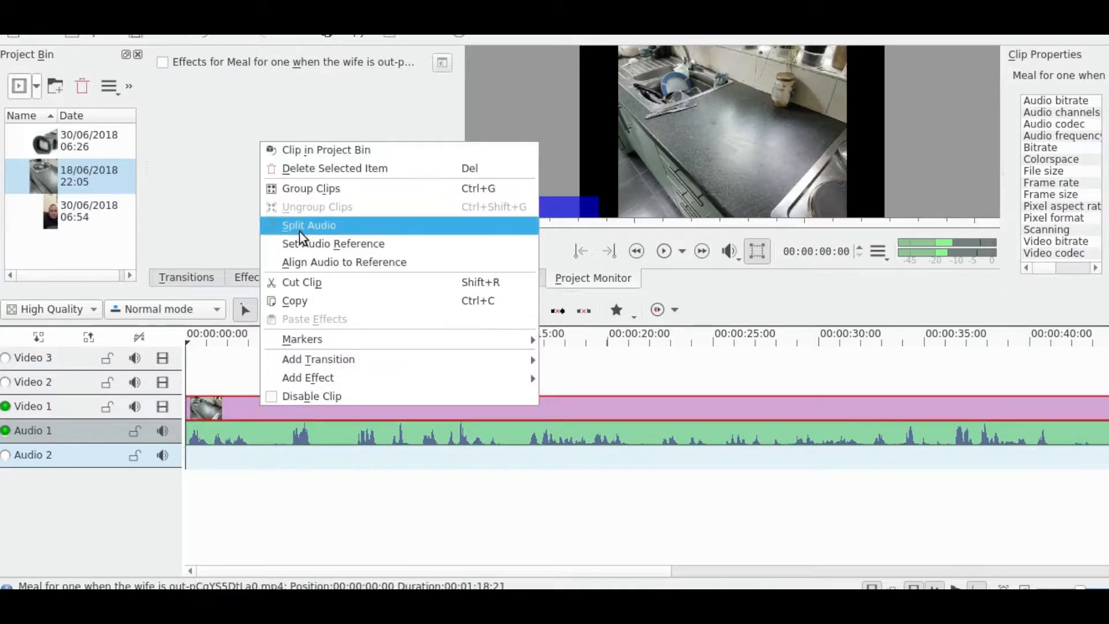
pyautogui.click(310, 225)
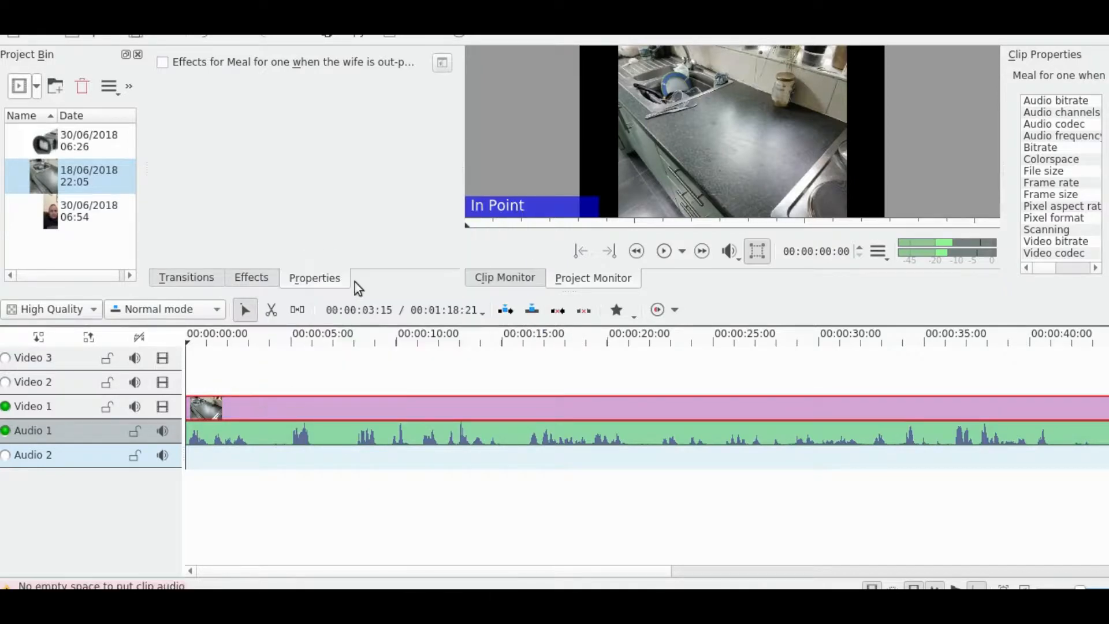